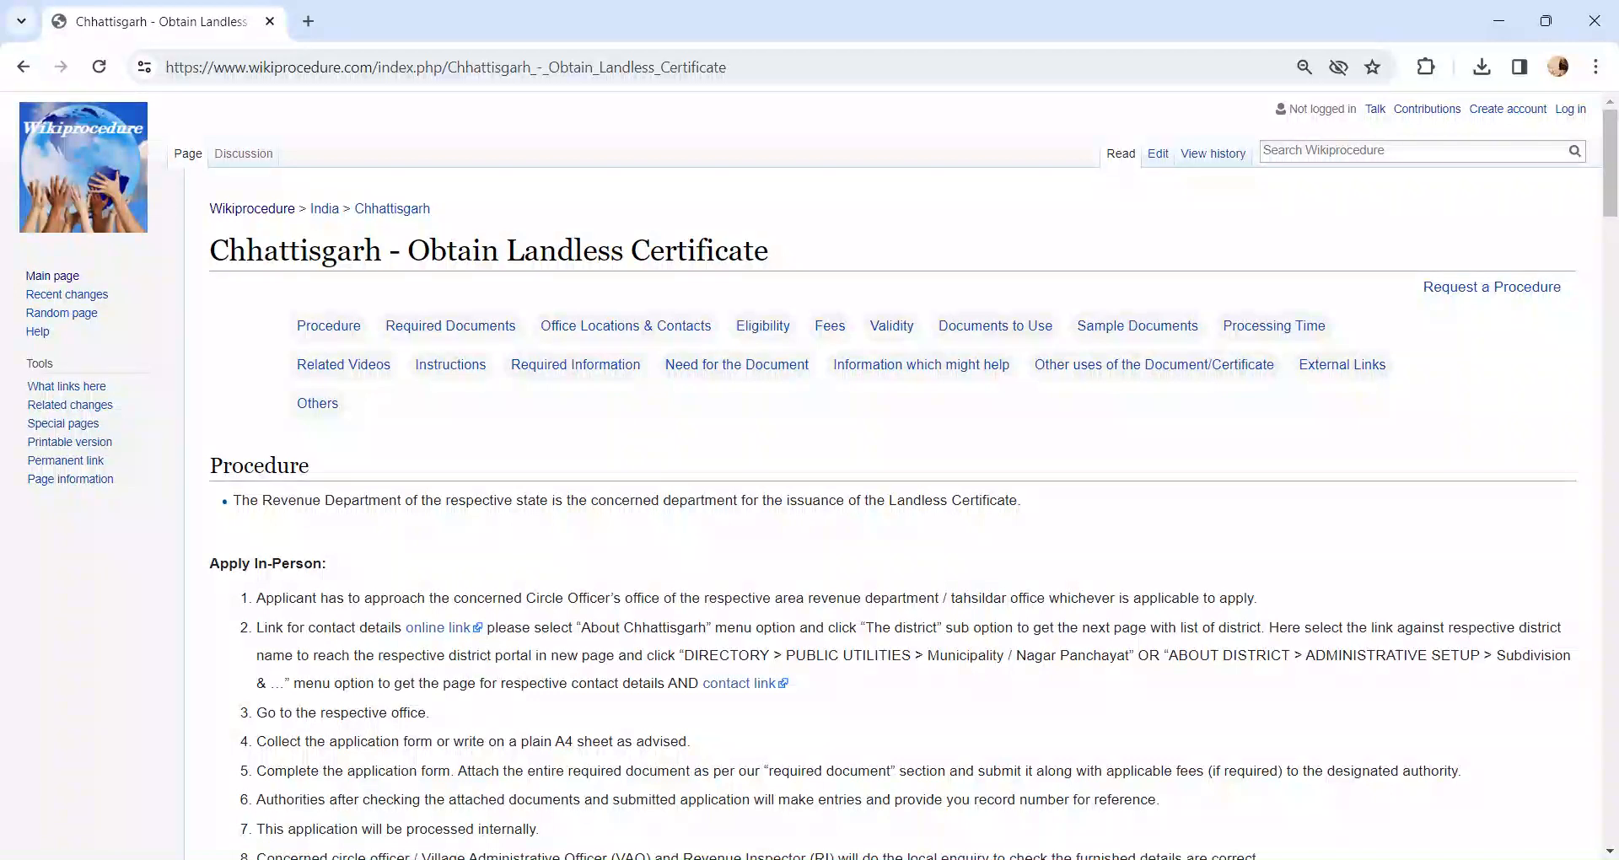
pyautogui.moveTo(1090, 618)
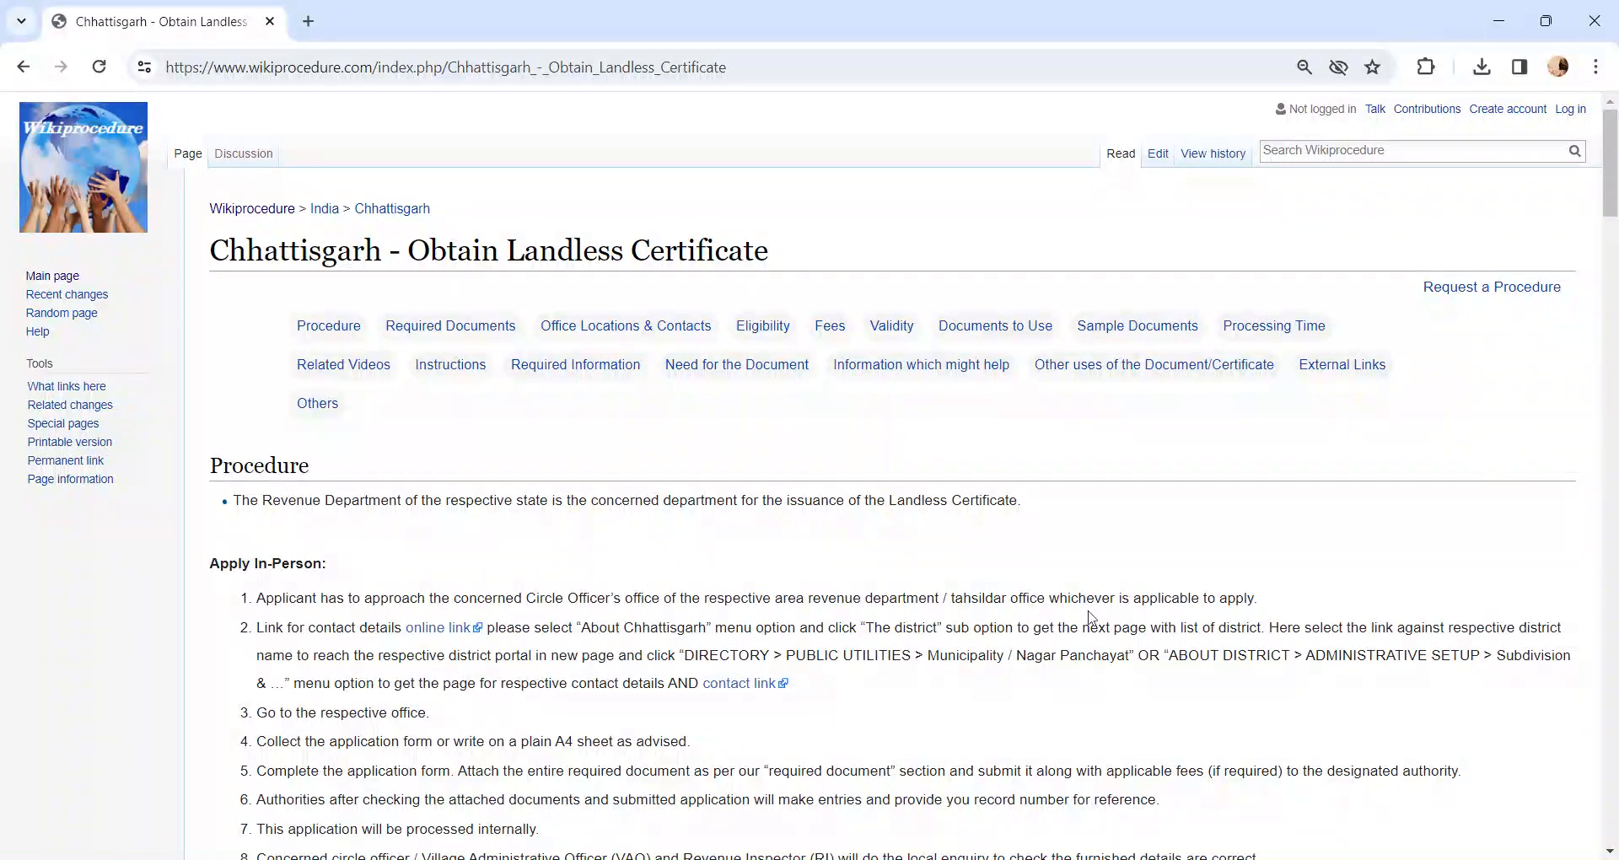
# Step: Scroll down to Office Locations & Contacts, then back up to the twelve in-person procedure steps
pyautogui.doubleClick(488, 68)
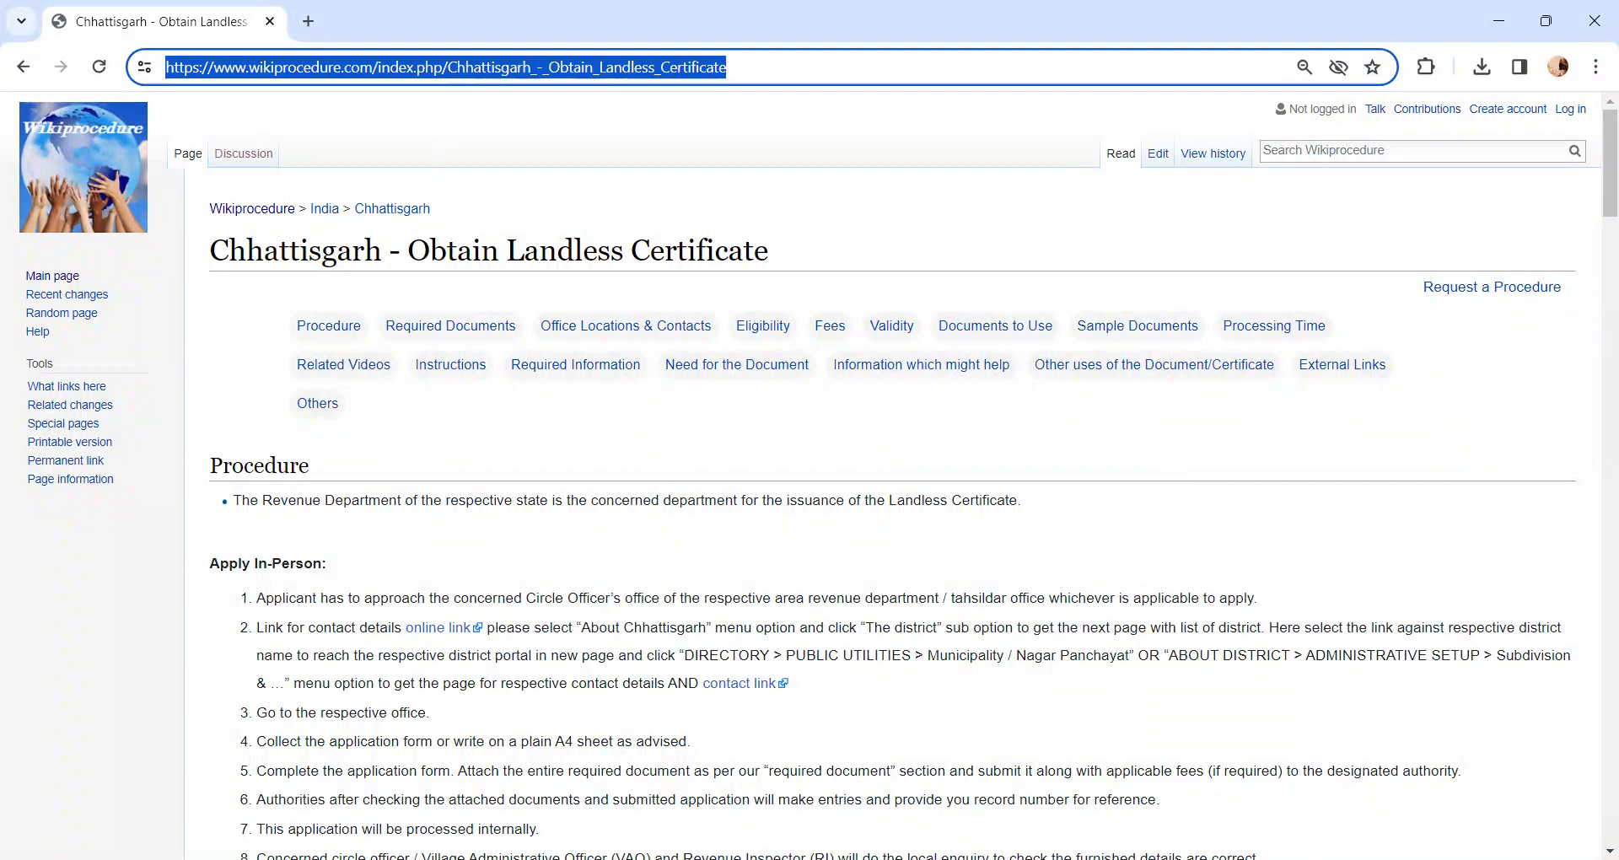
pyautogui.scroll(-3)
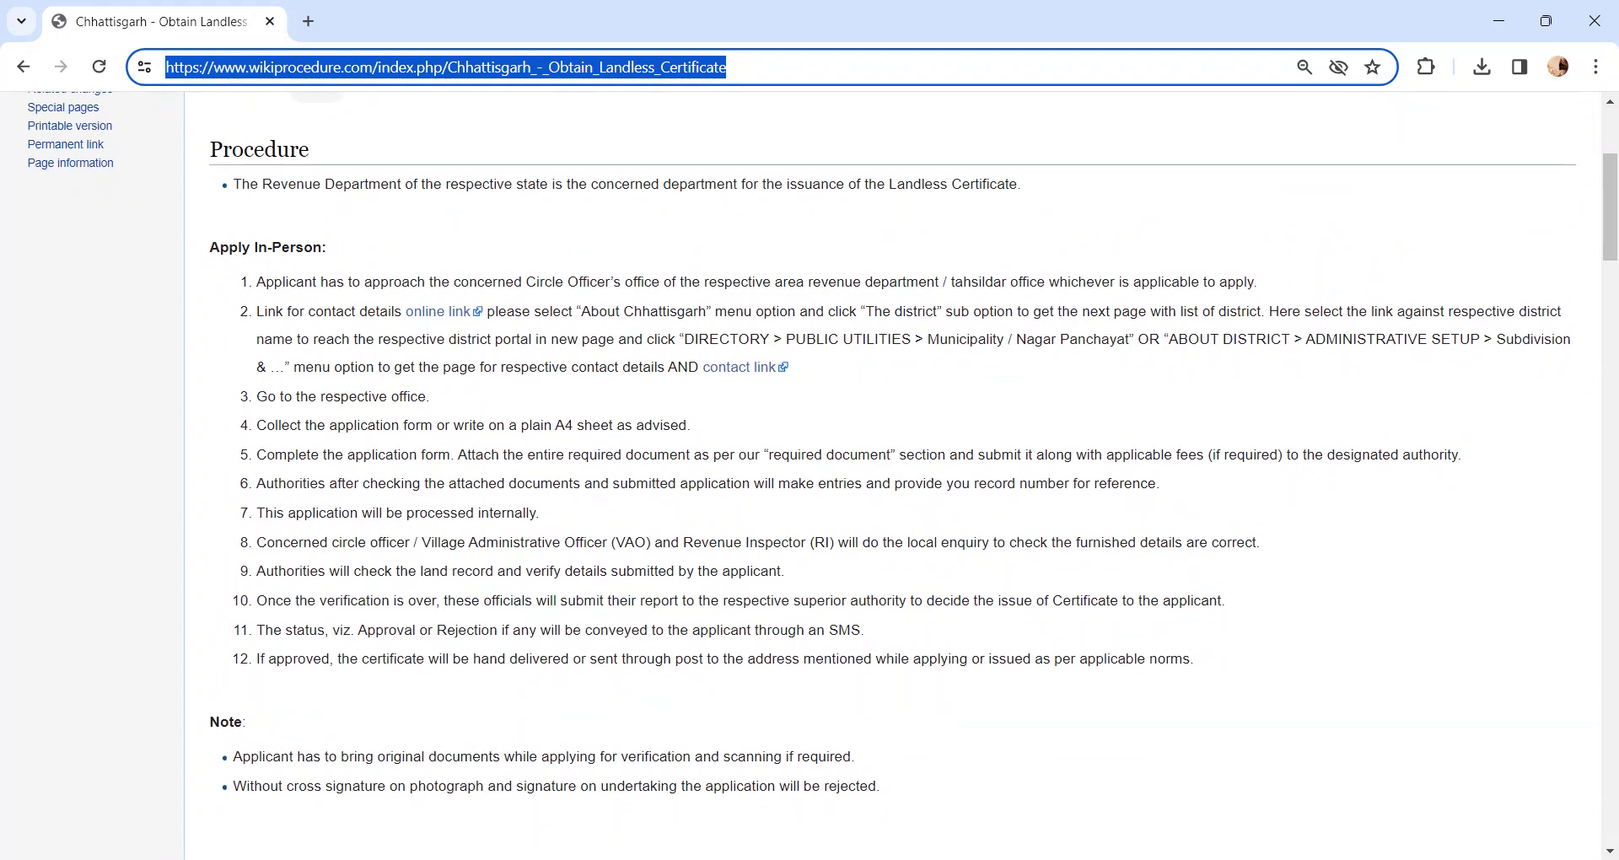
pyautogui.scroll(-3)
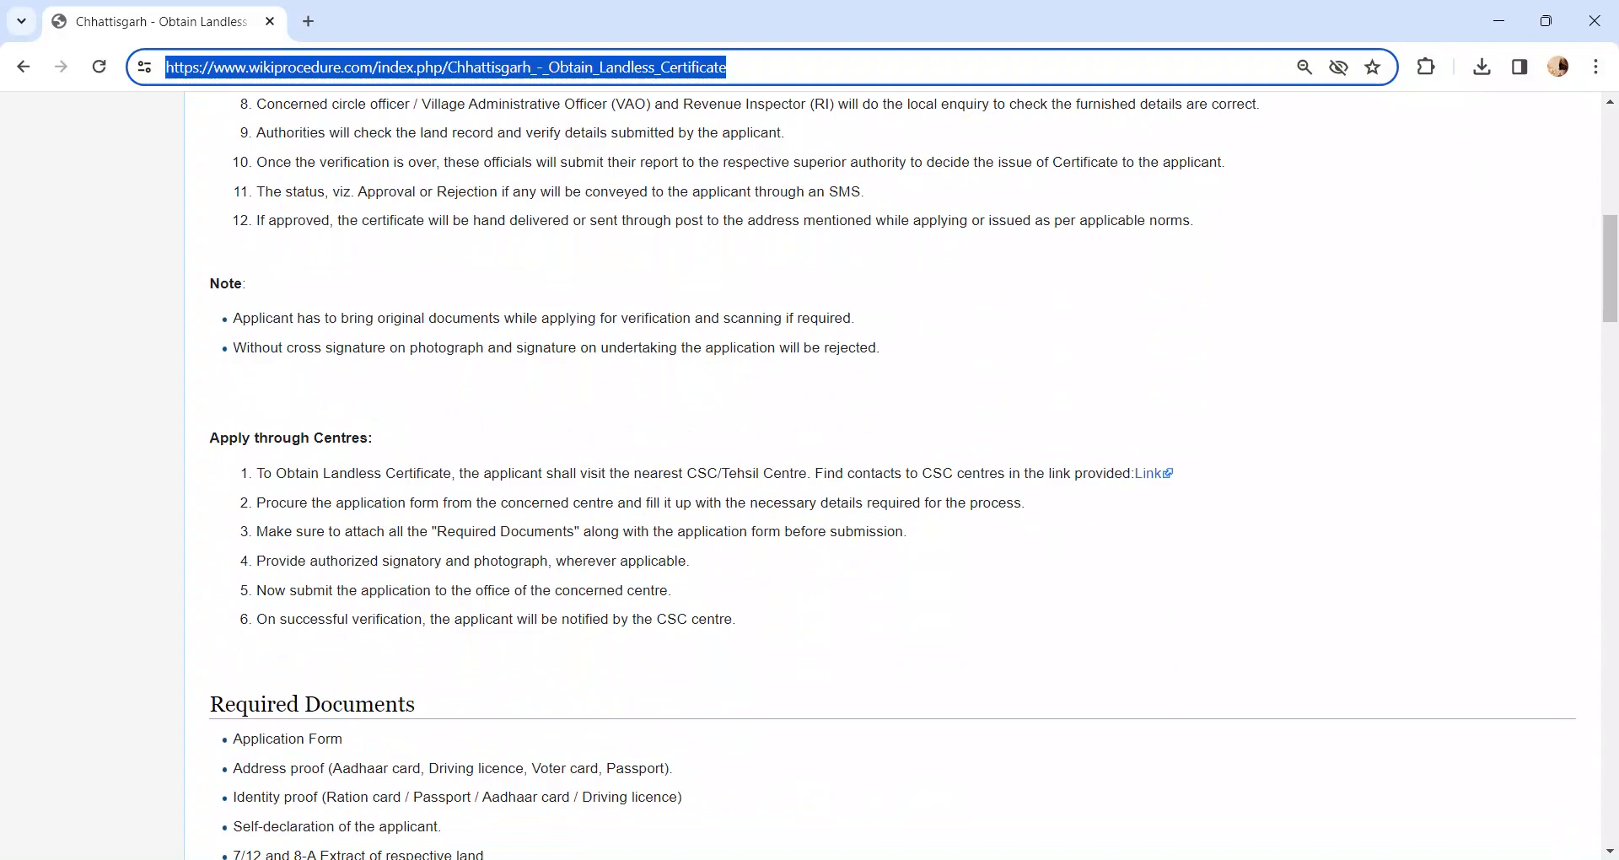
pyautogui.scroll(-3)
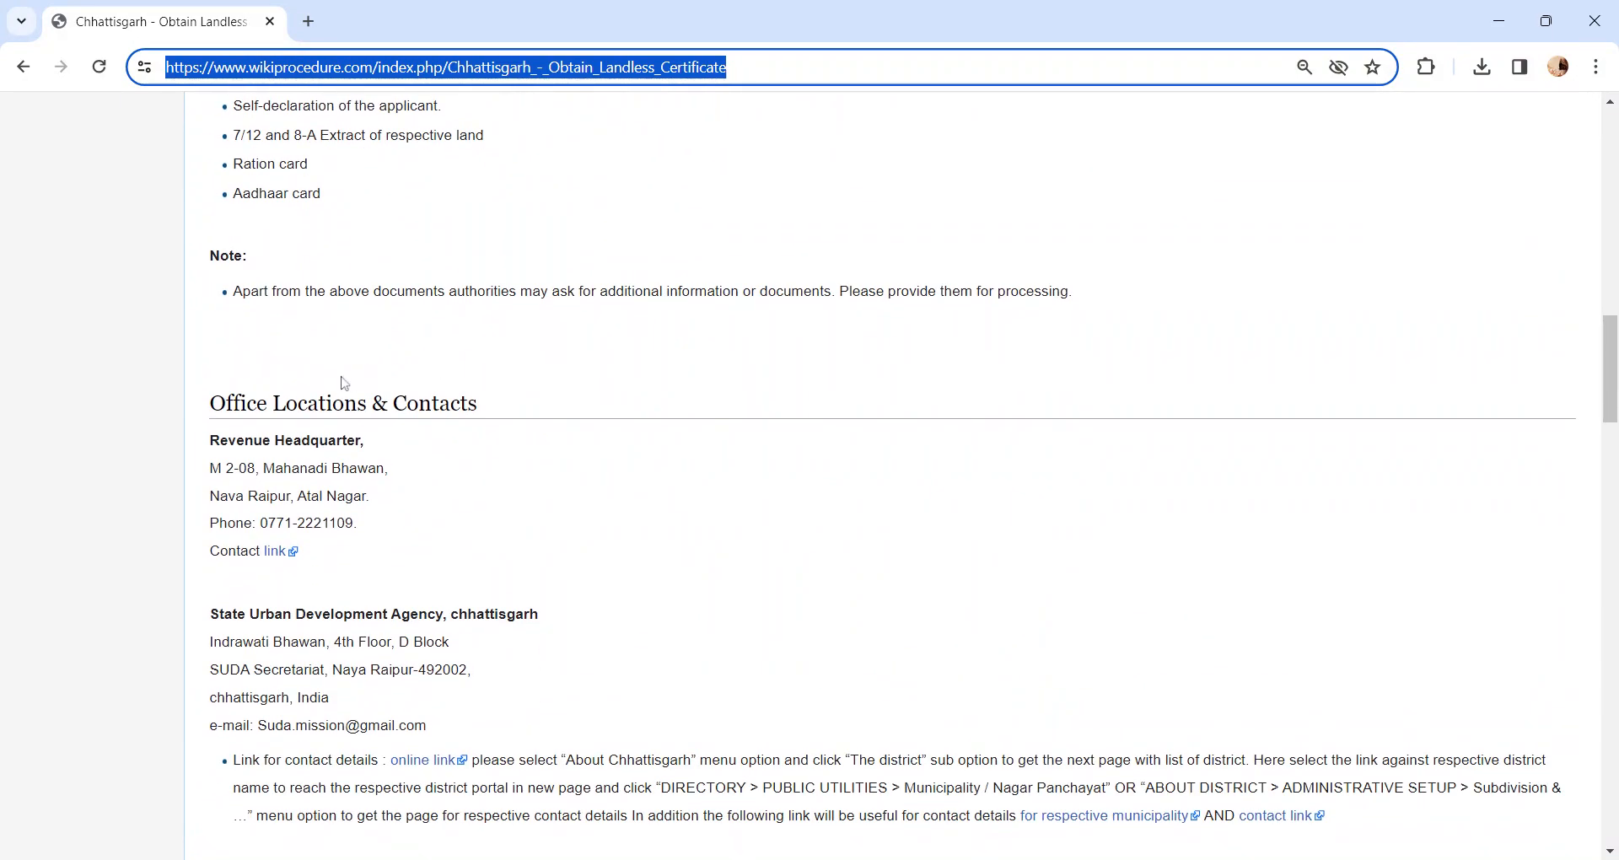
pyautogui.scroll(3)
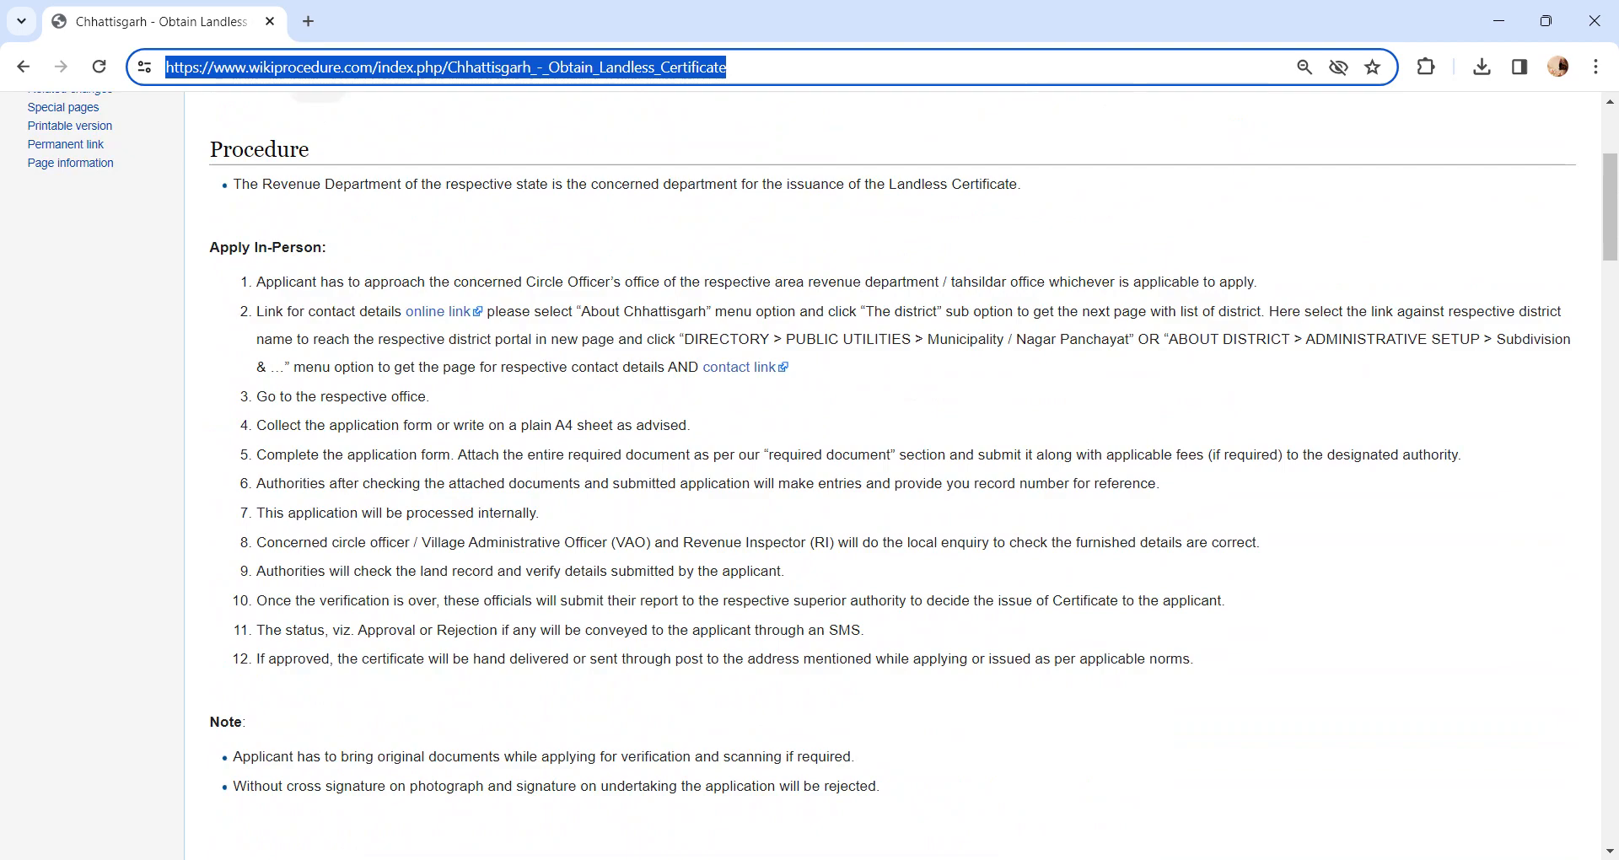
pyautogui.scroll(-3)
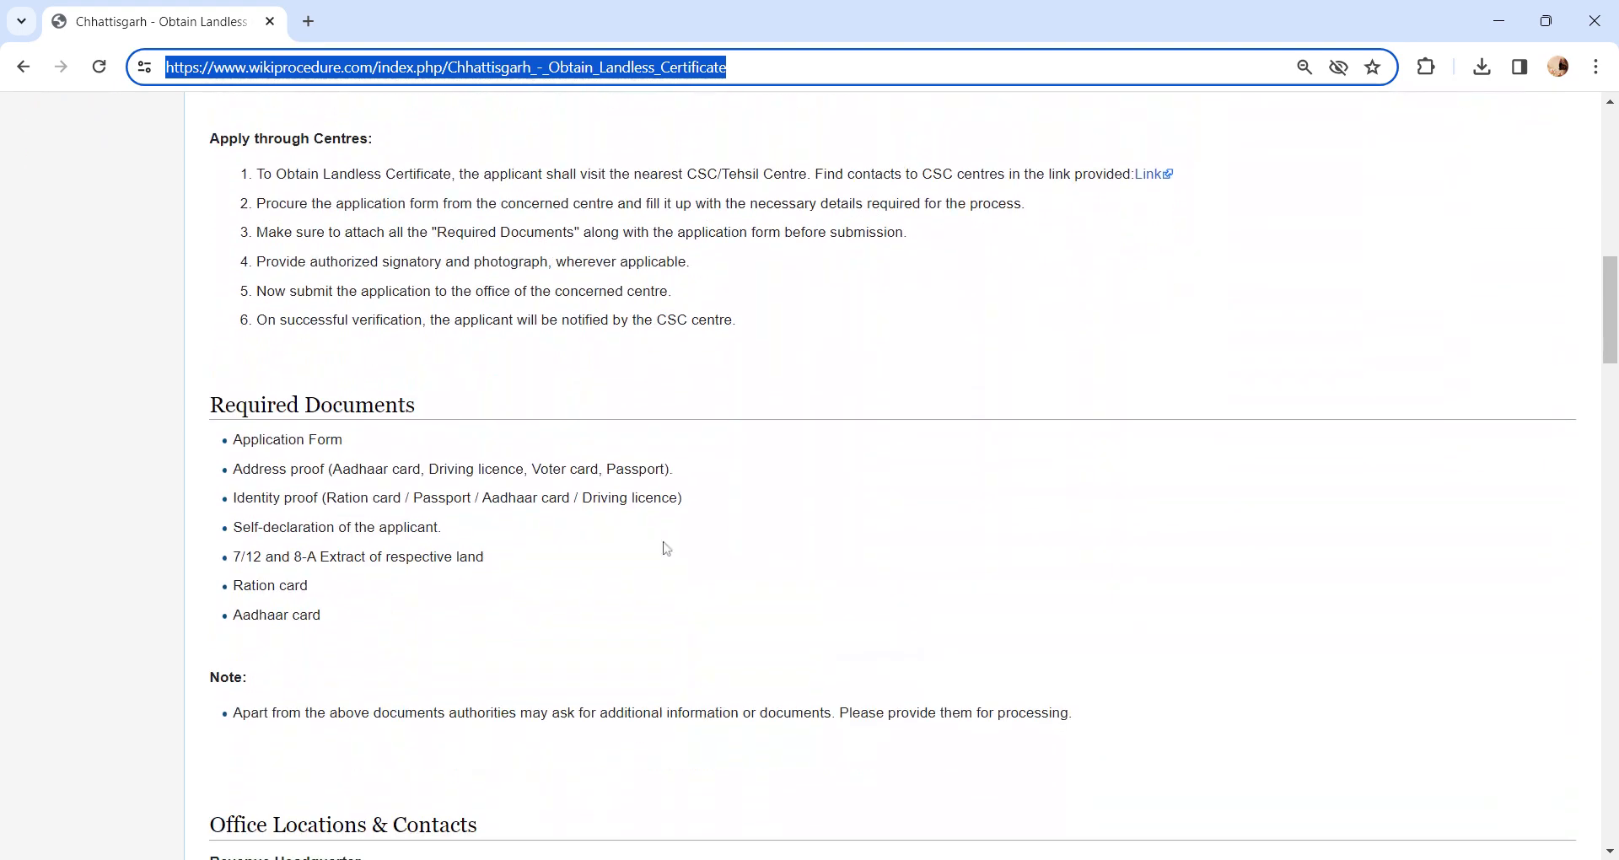
pyautogui.scroll(3)
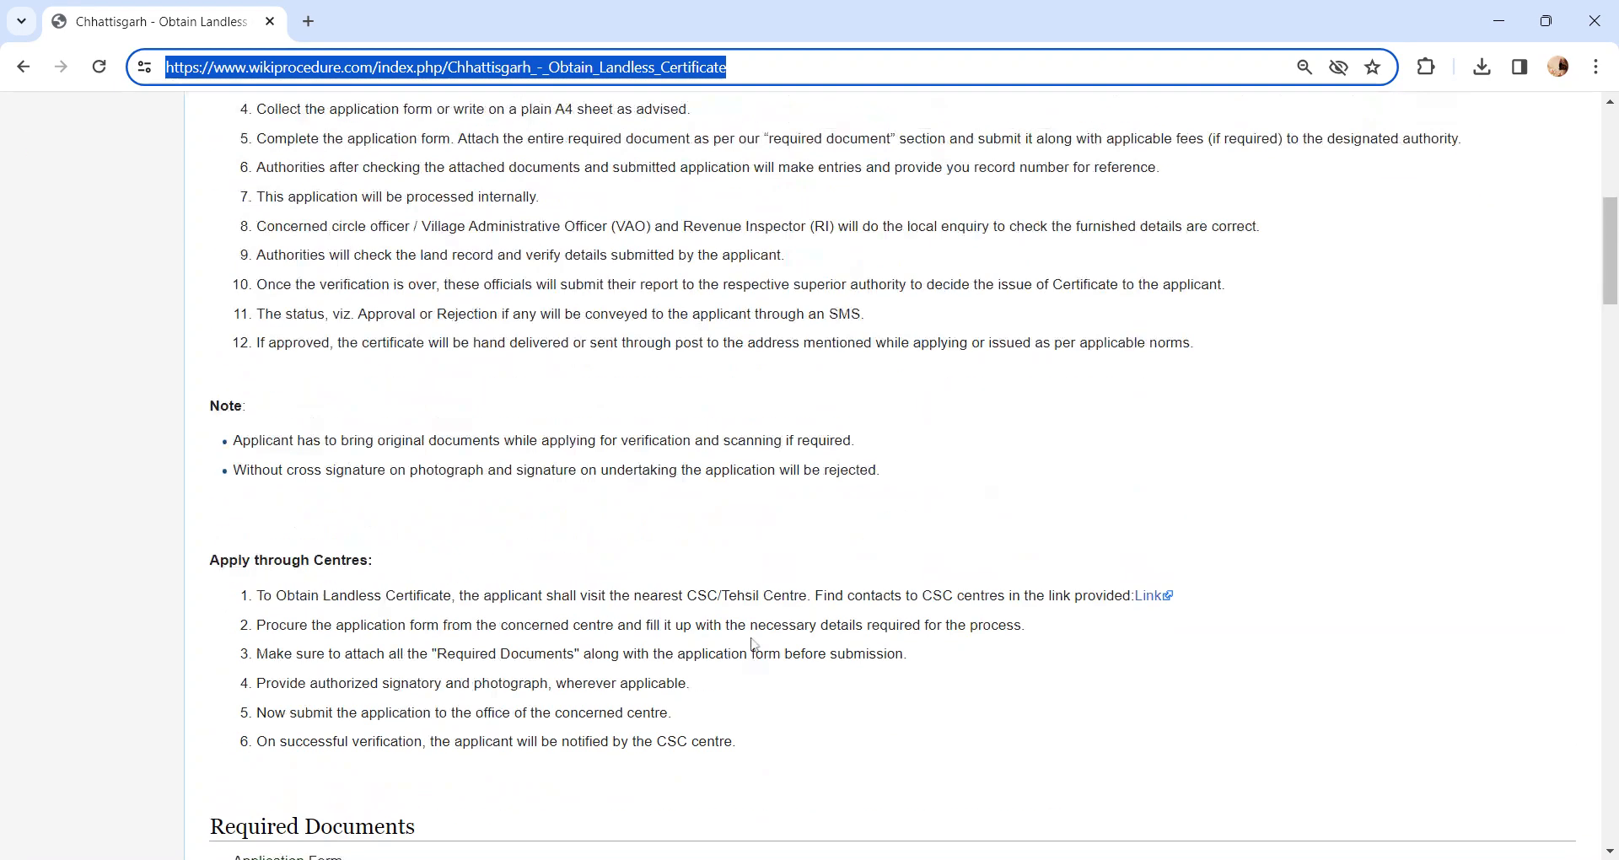
pyautogui.scroll(3)
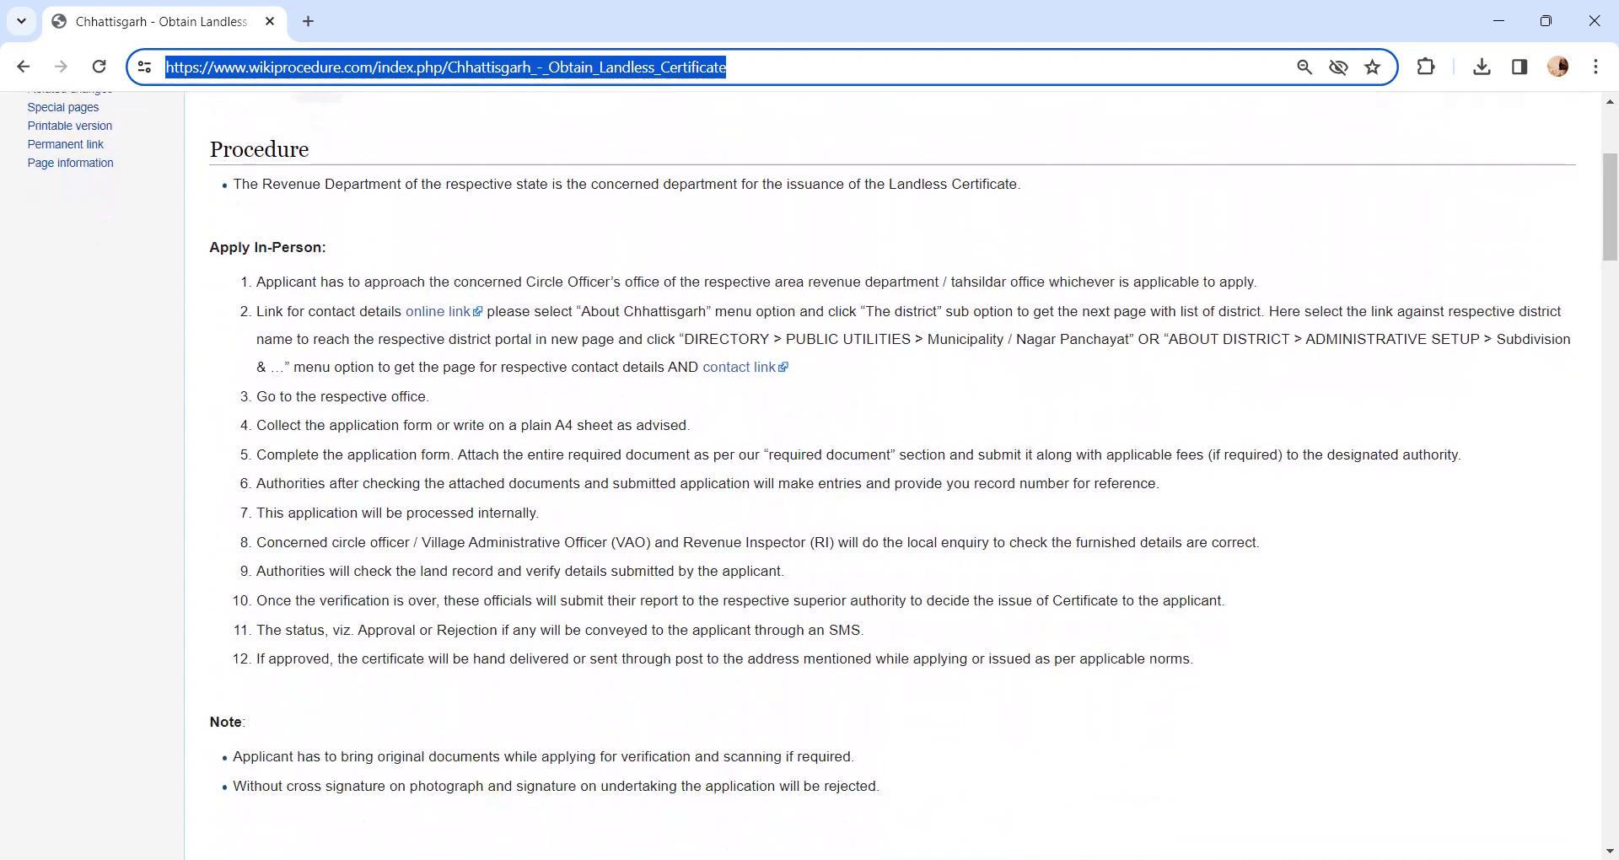
pyautogui.moveTo(748, 619)
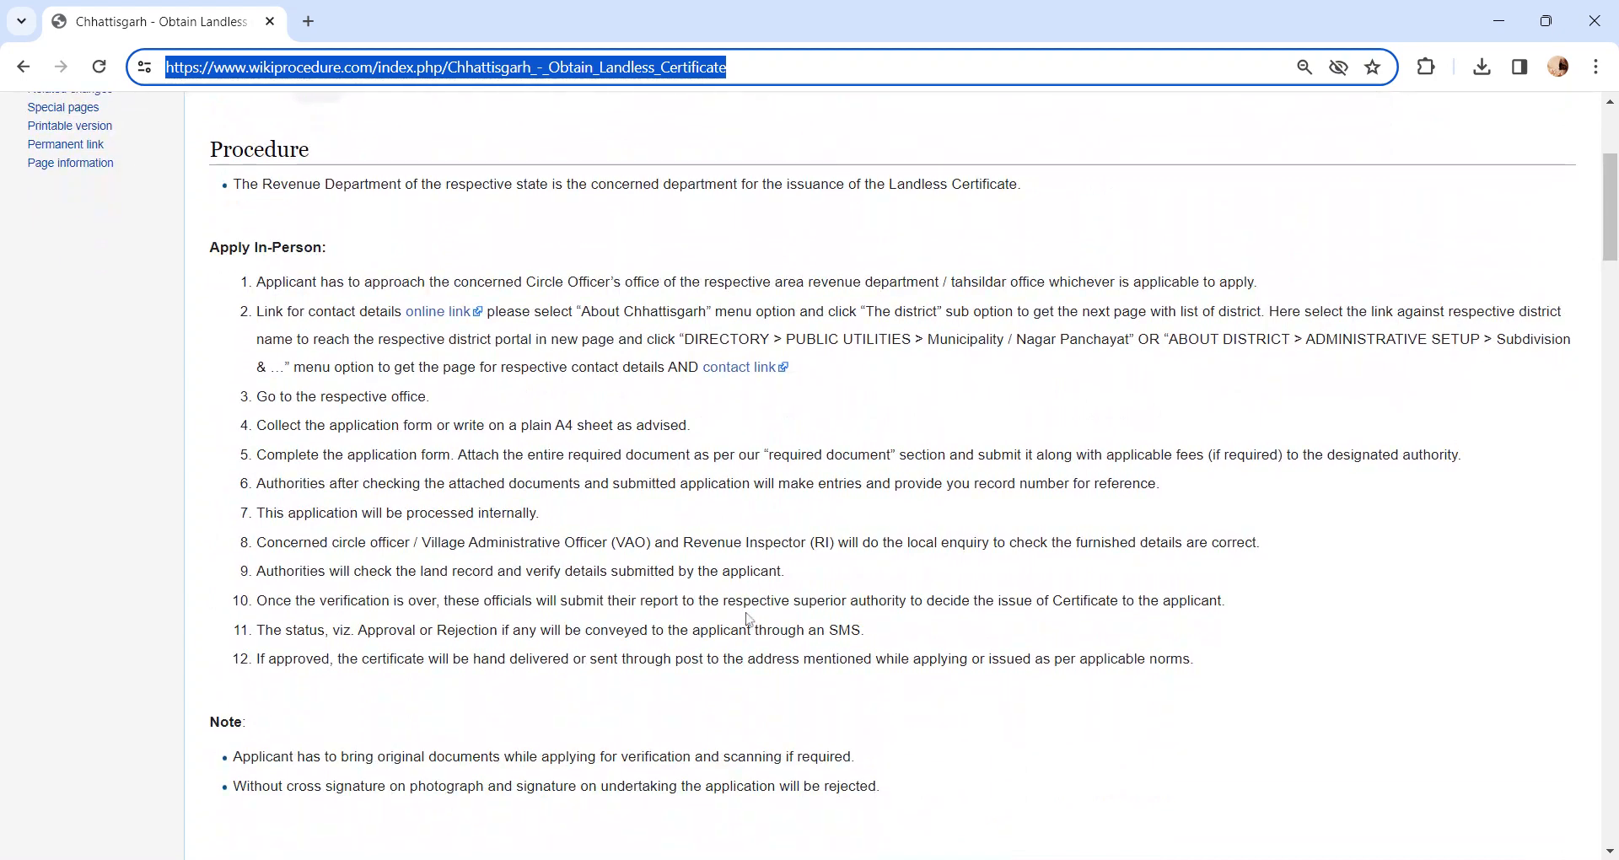
pyautogui.moveTo(744, 615)
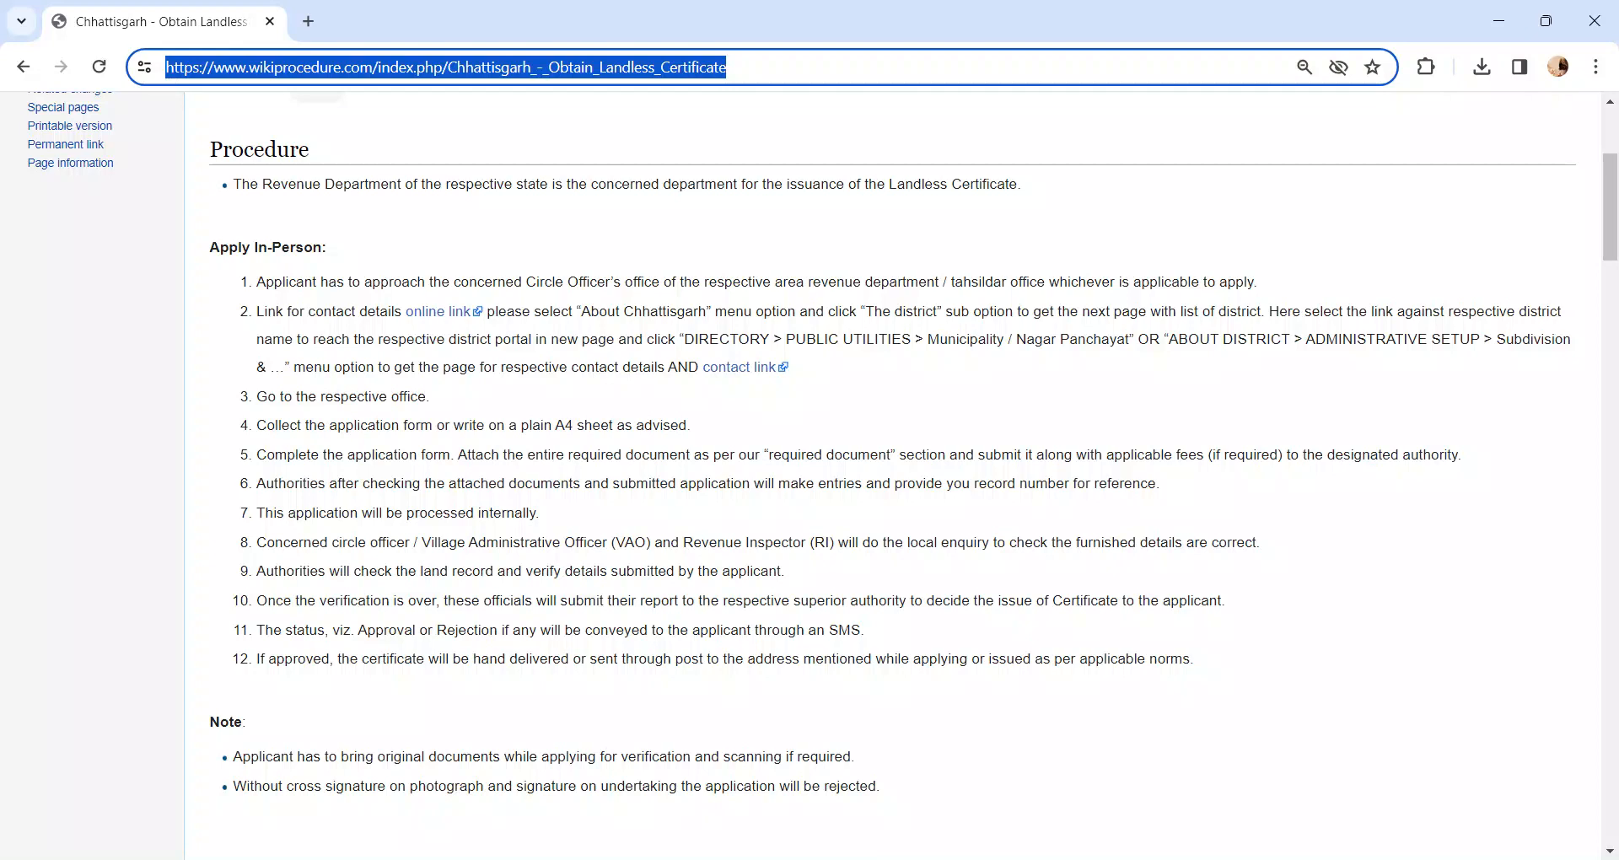
# Step: Scroll past the six Apply through Centres steps to the Required Documents list
pyautogui.scroll(-3)
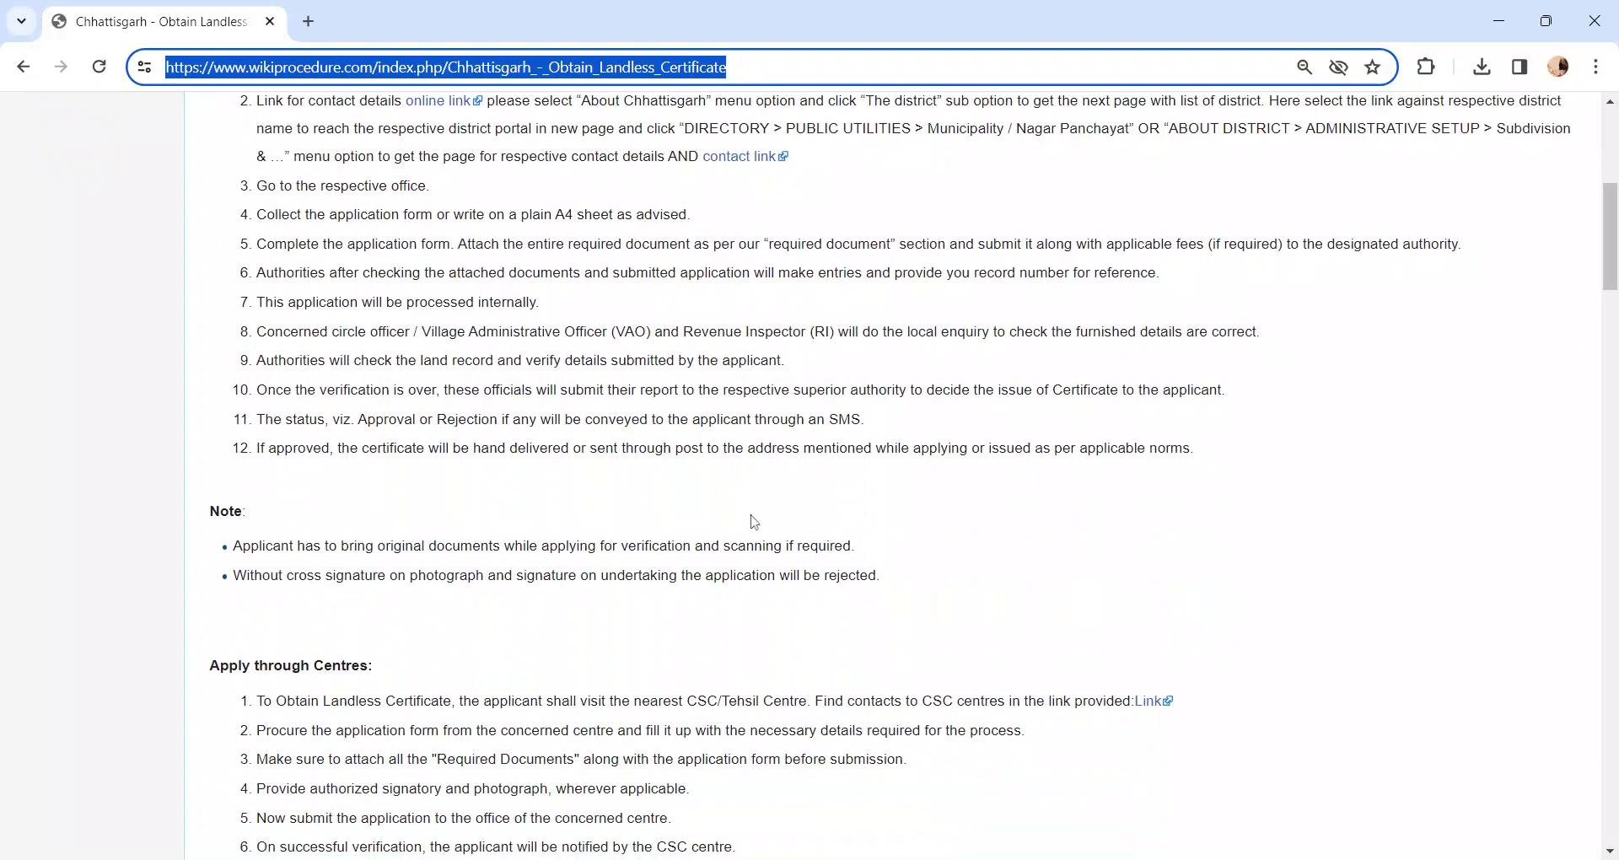
pyautogui.scroll(-3)
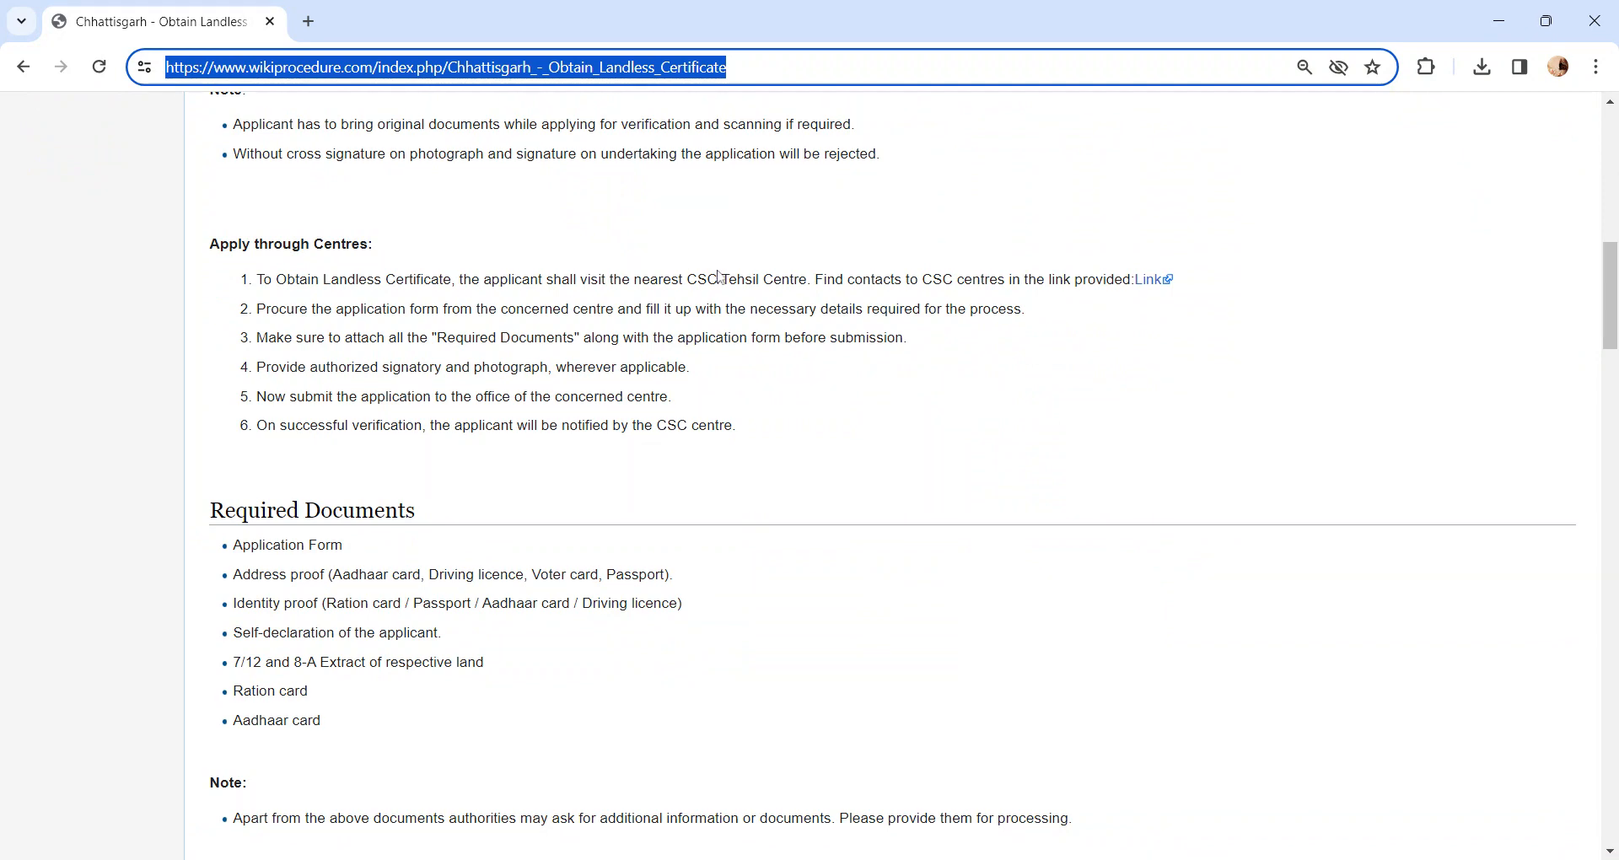
pyautogui.moveTo(712, 358)
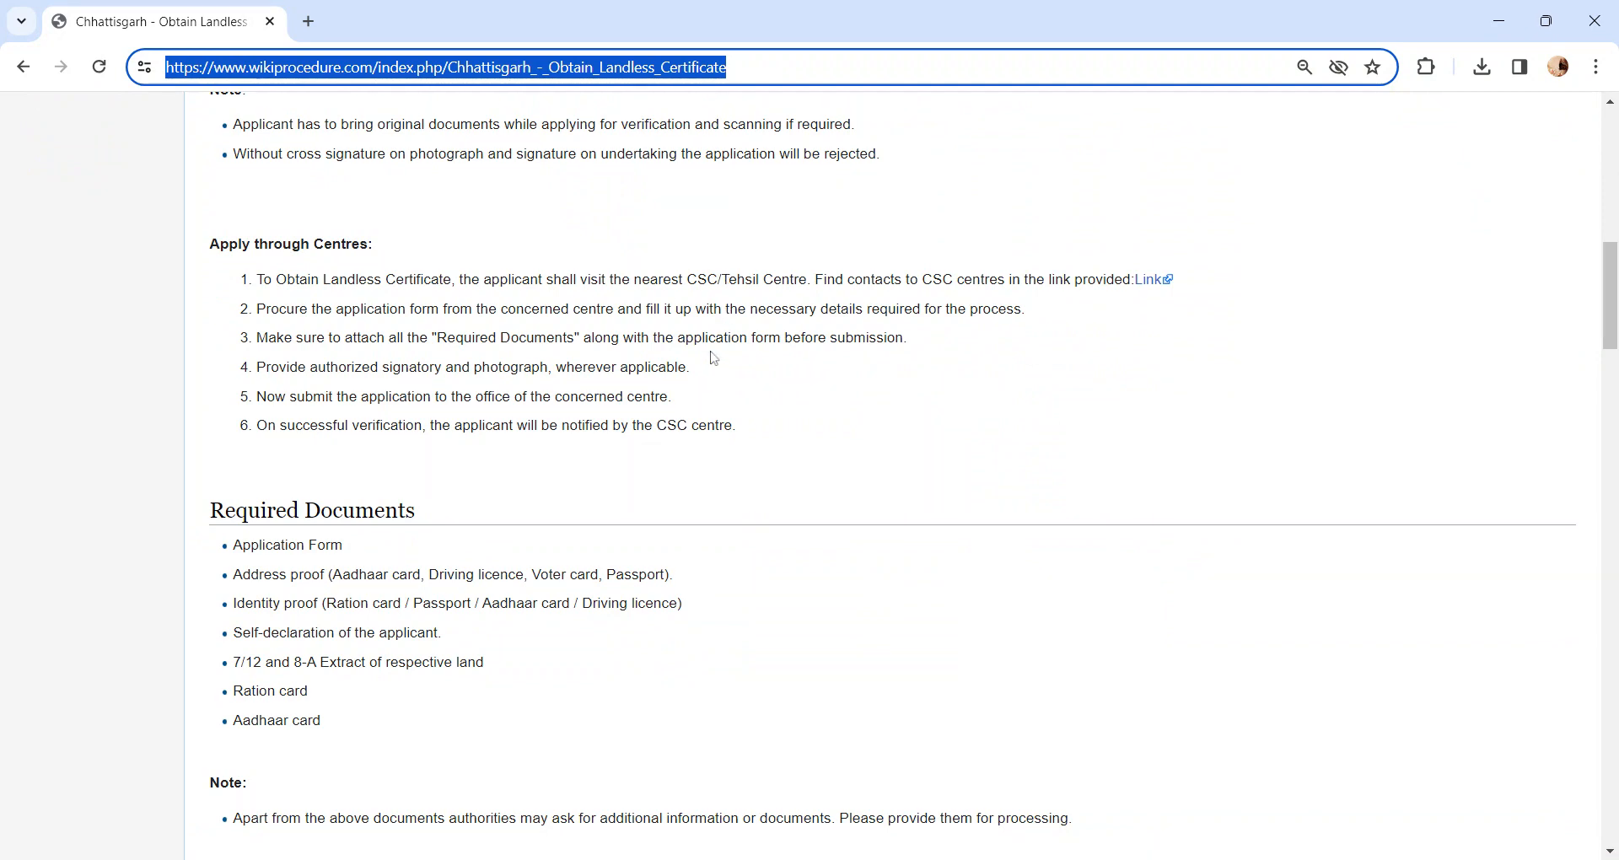
pyautogui.moveTo(1112, 301)
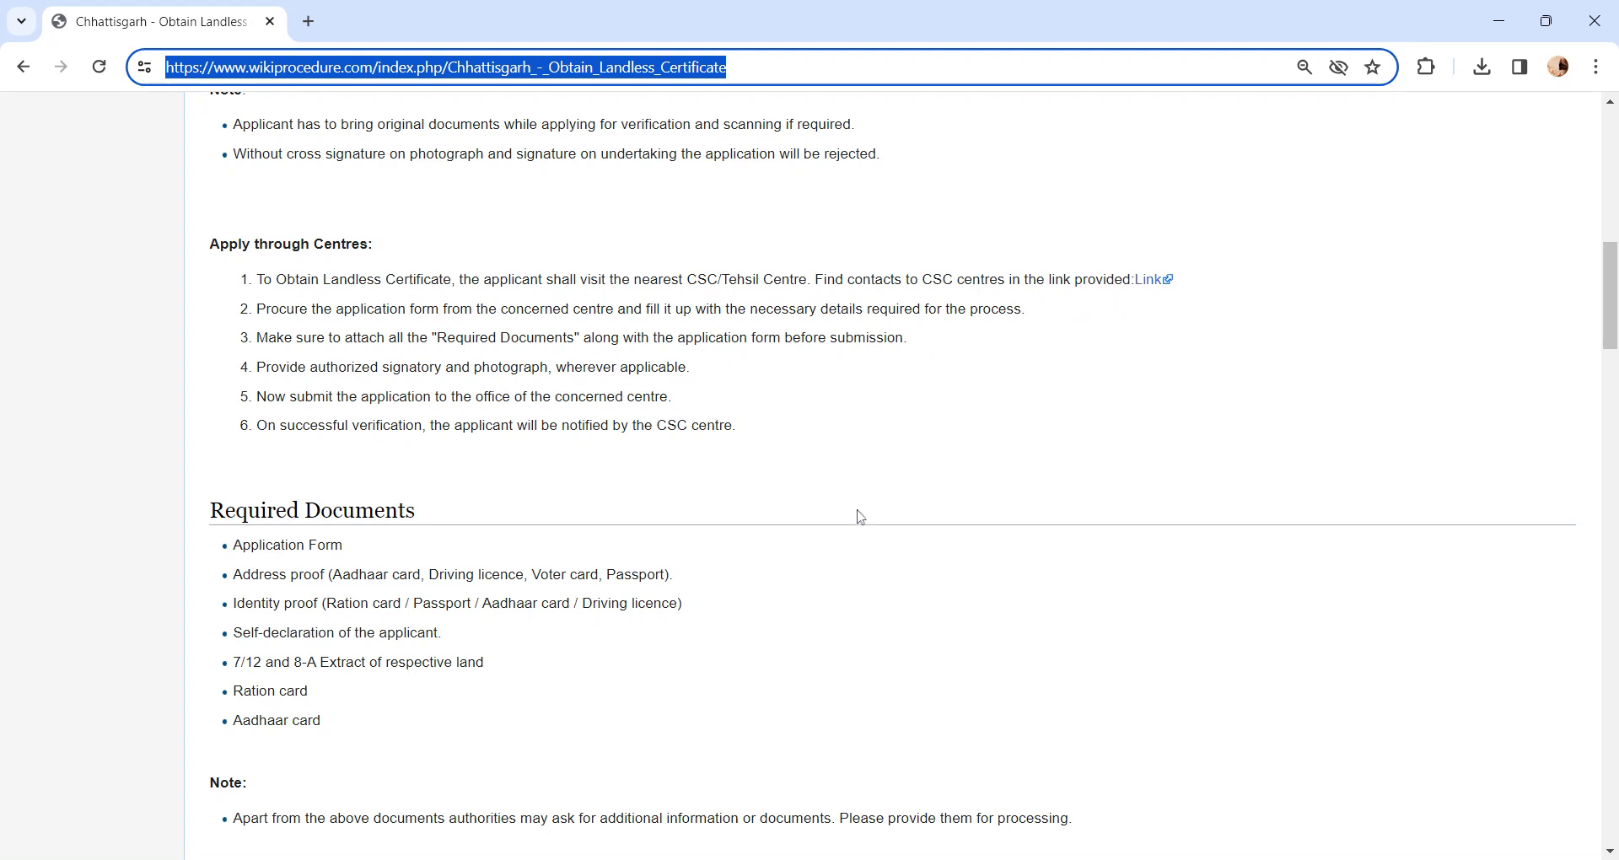
pyautogui.scroll(-3)
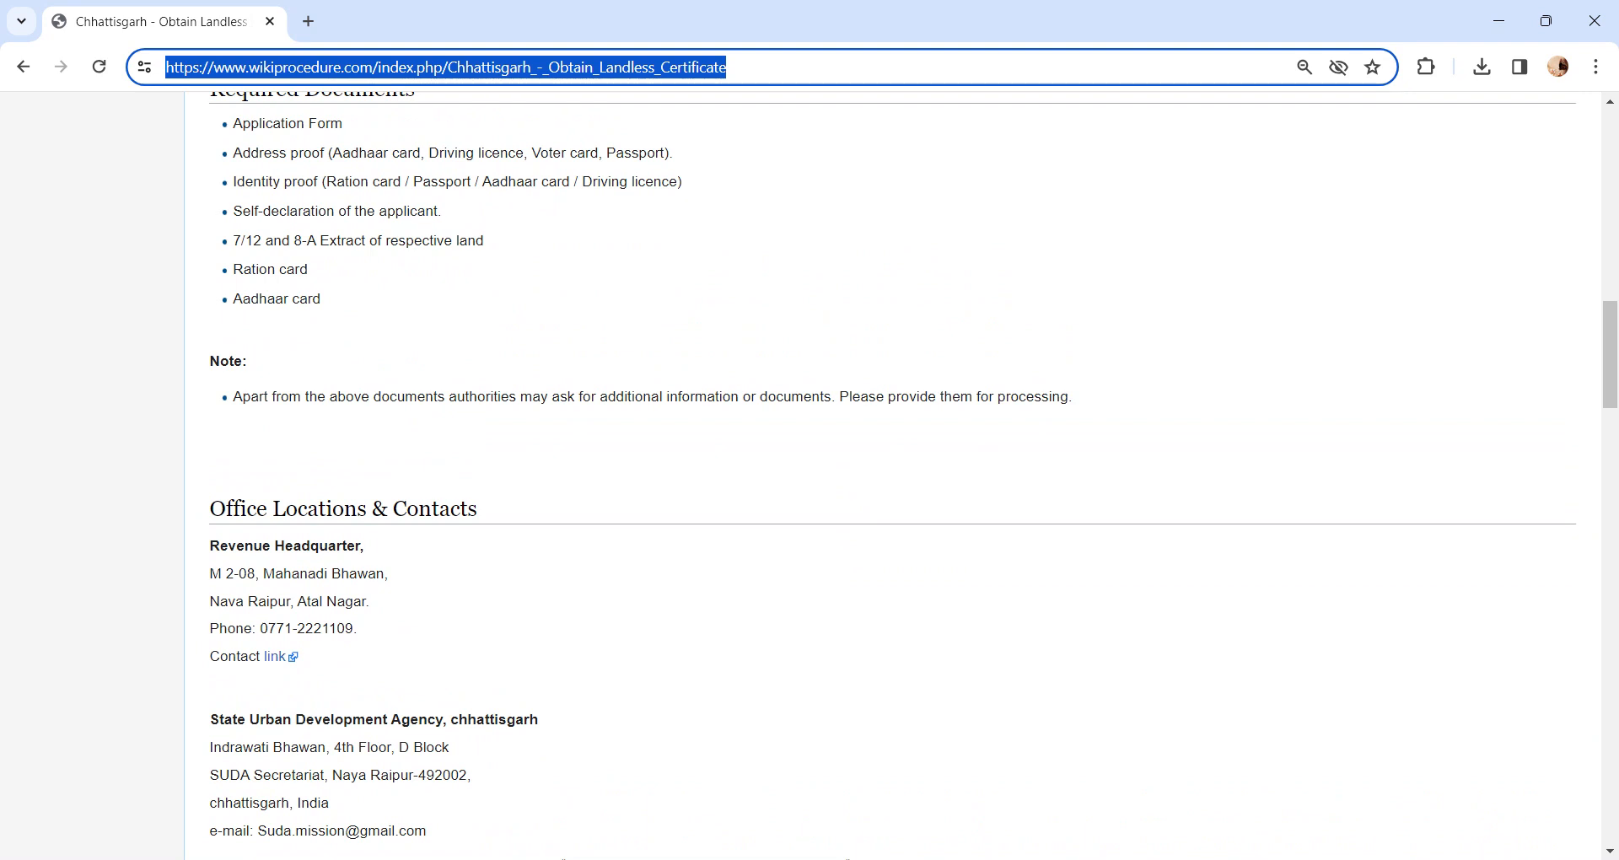
pyautogui.scroll(3)
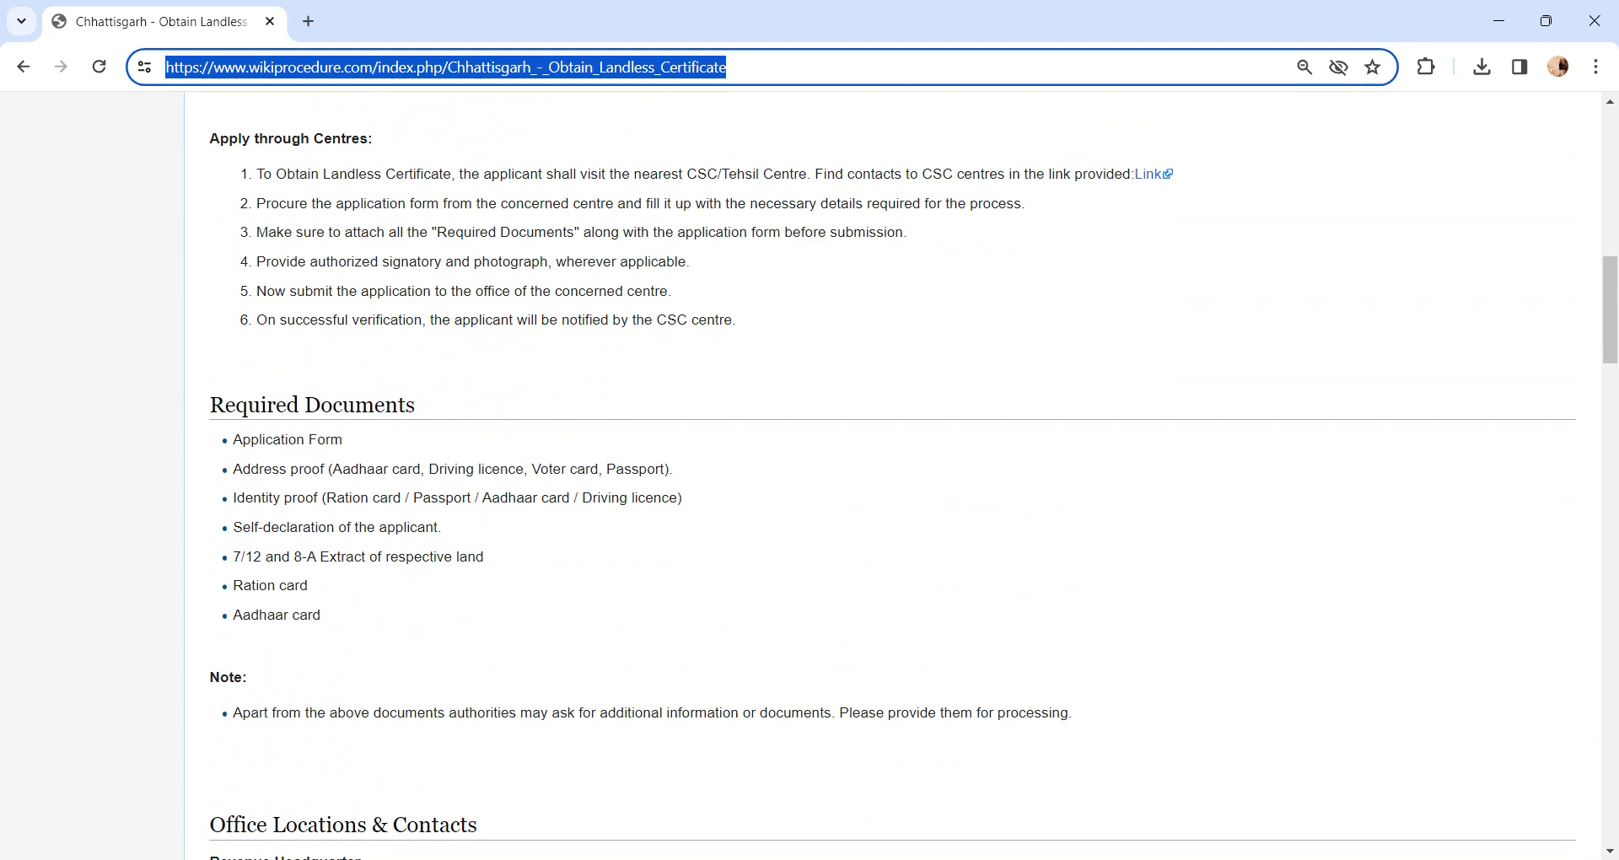
# Step: Scroll through Eligibility, Fees, Validity, Processing Time and Related Videos to Instructions and Required Information
pyautogui.scroll(-3)
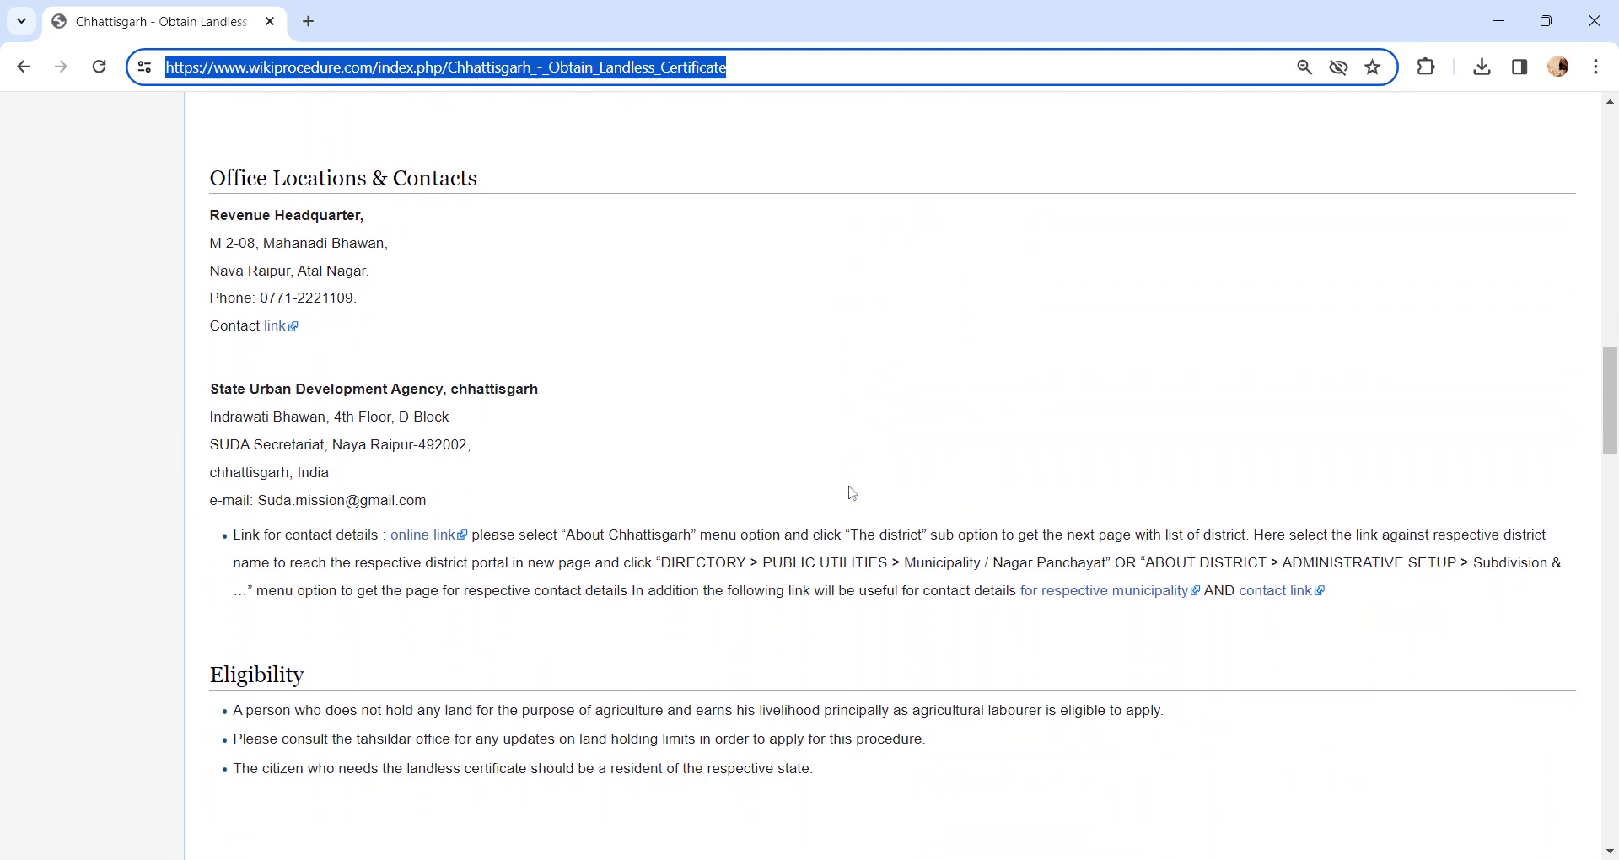
pyautogui.scroll(-3)
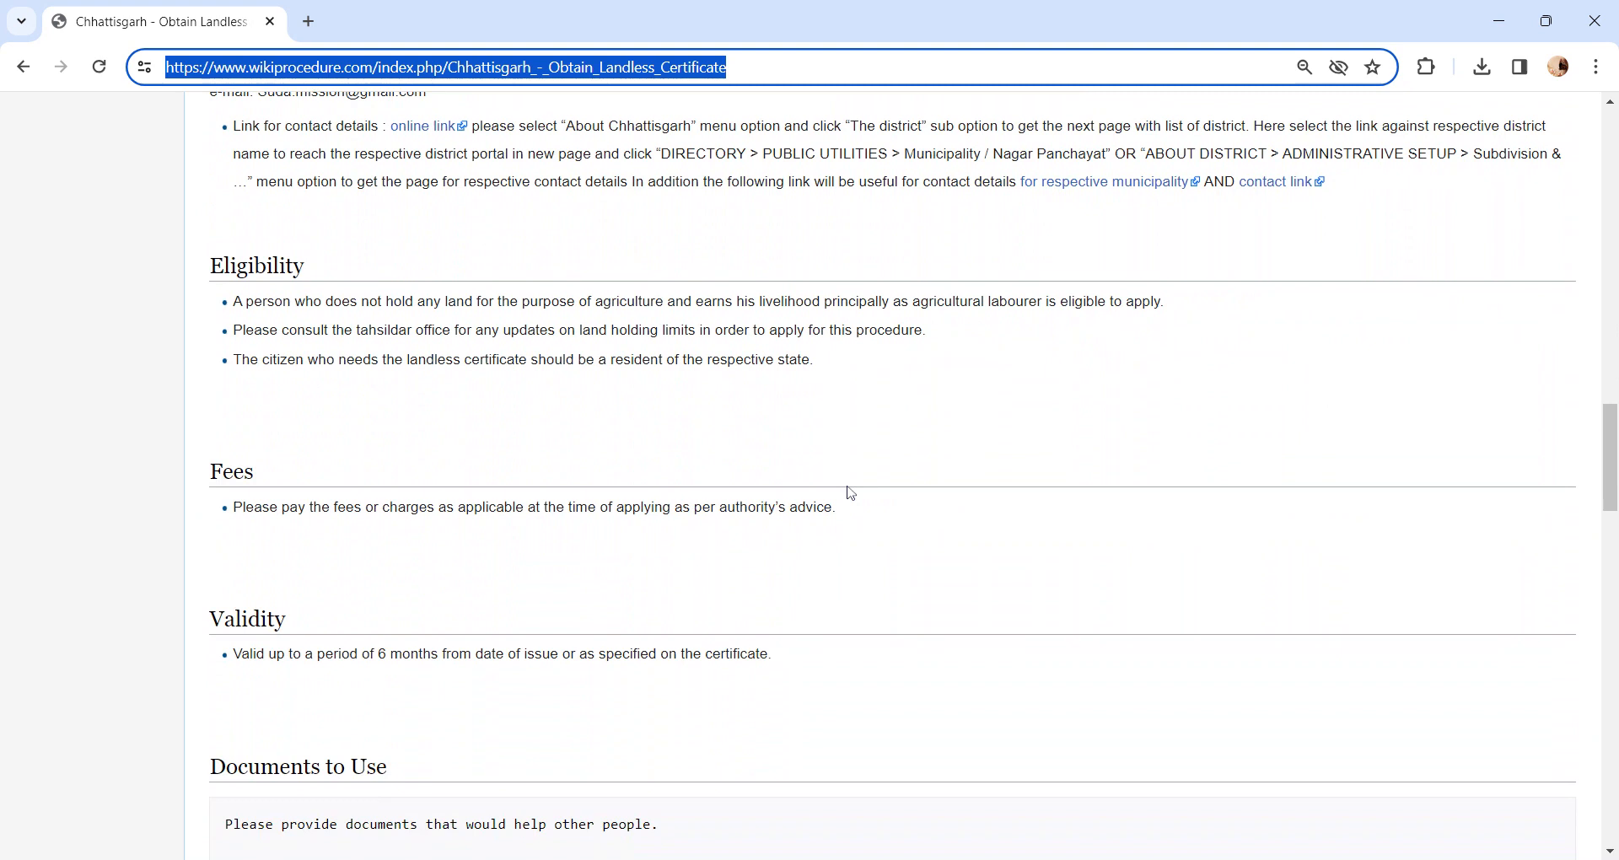
pyautogui.scroll(-3)
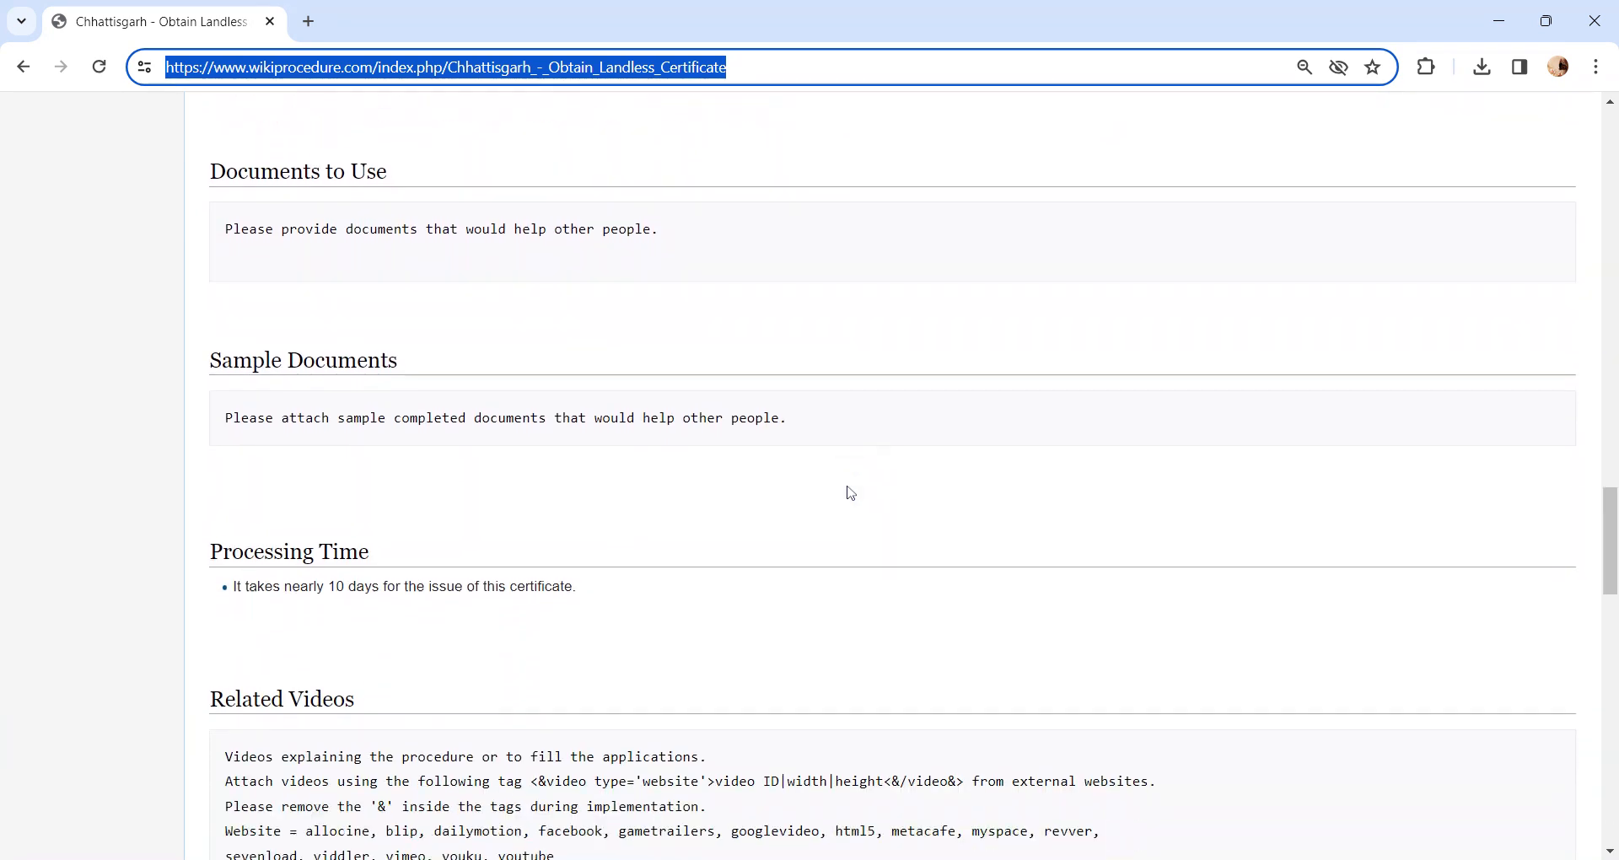
pyautogui.scroll(-3)
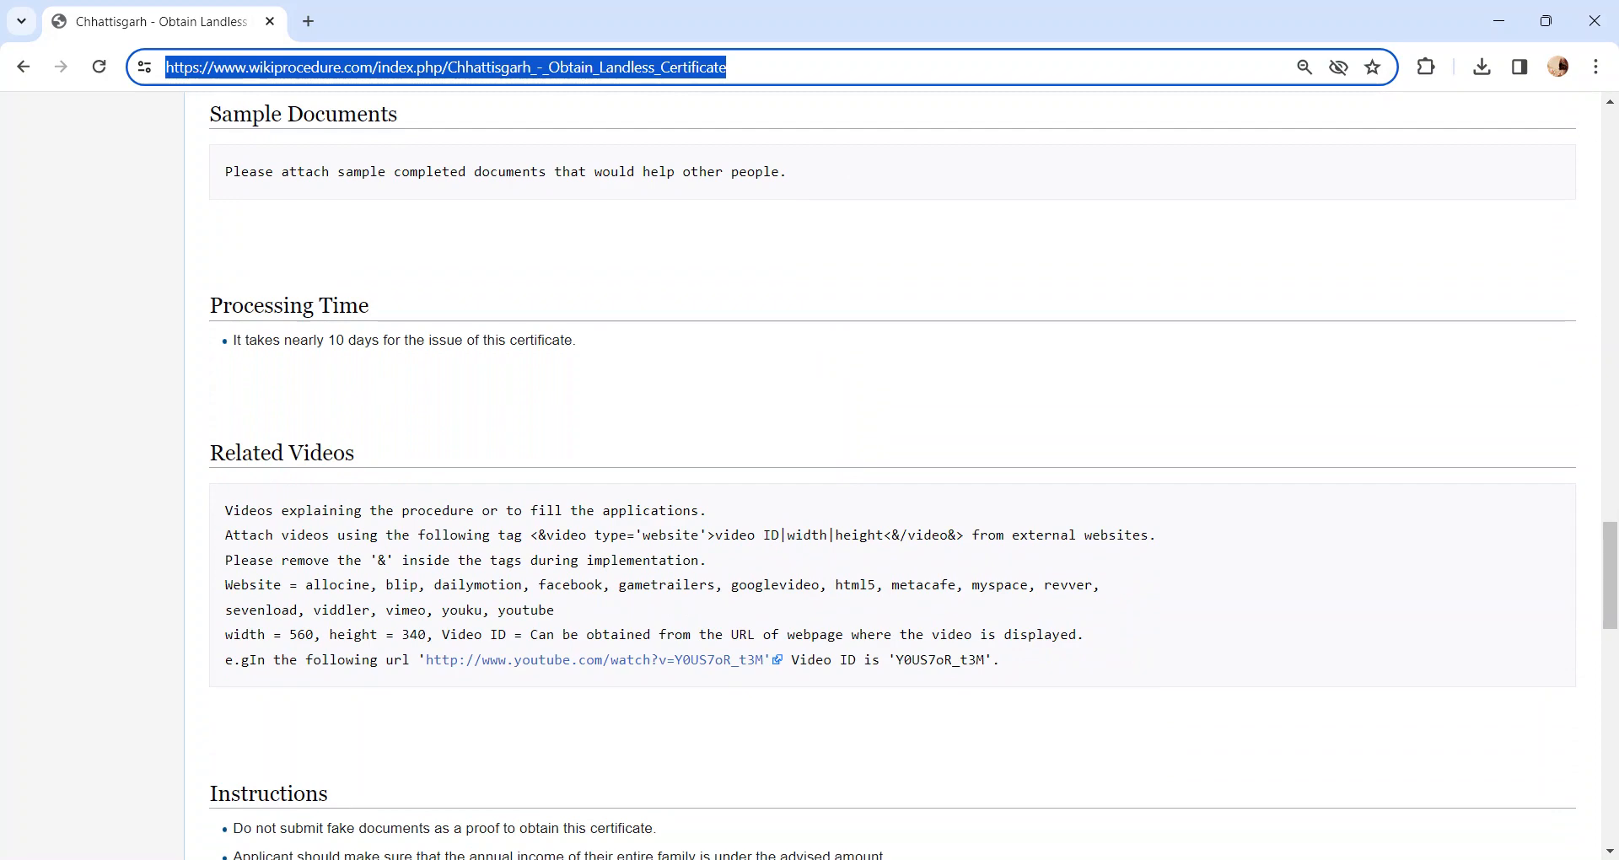
pyautogui.scroll(-3)
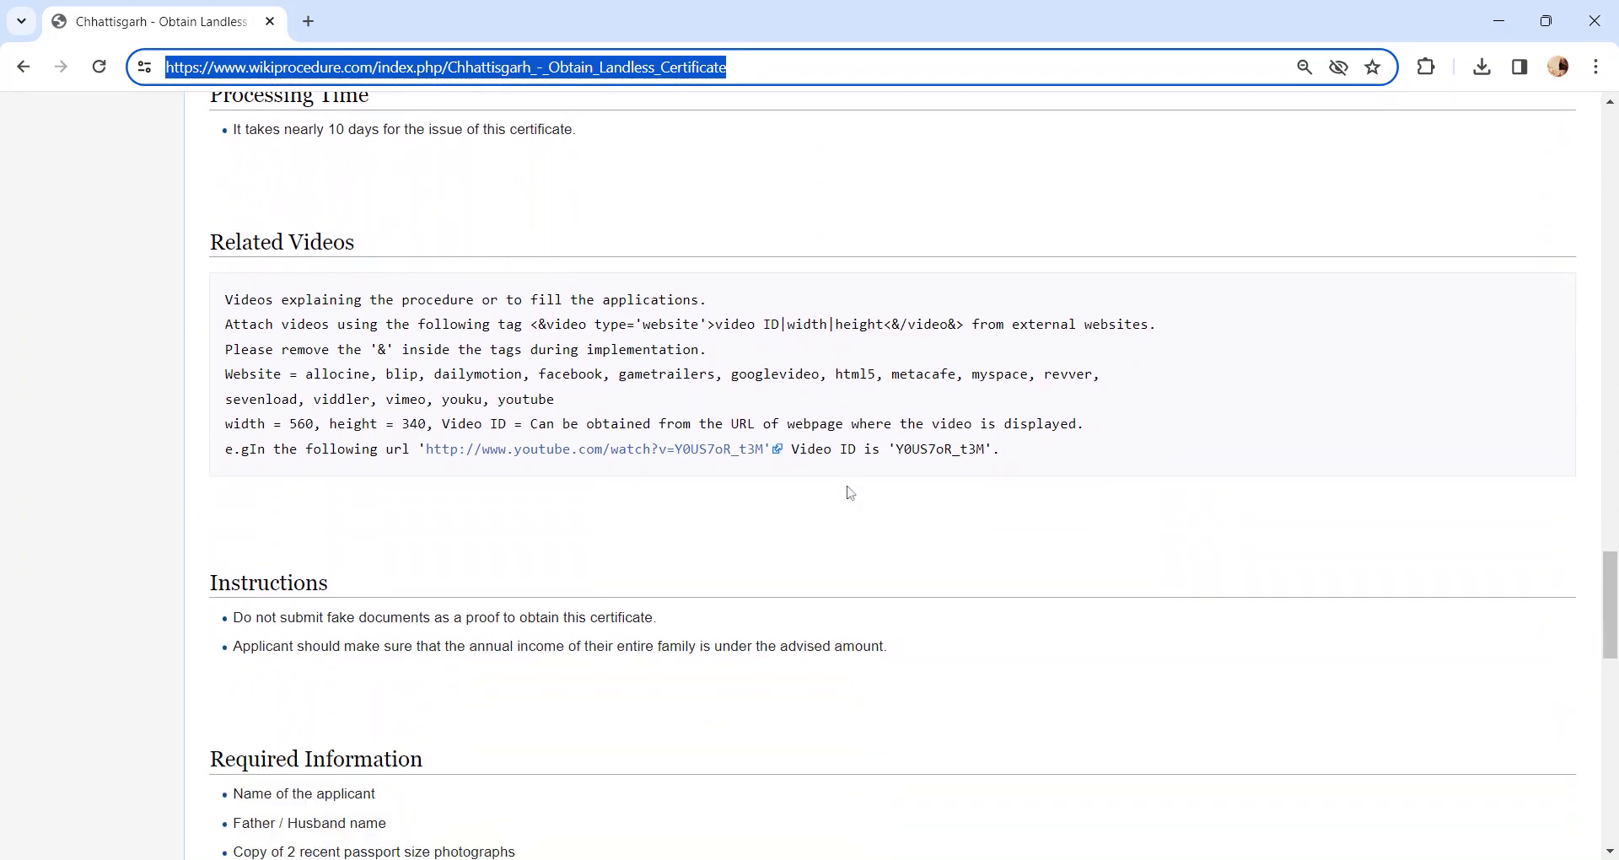